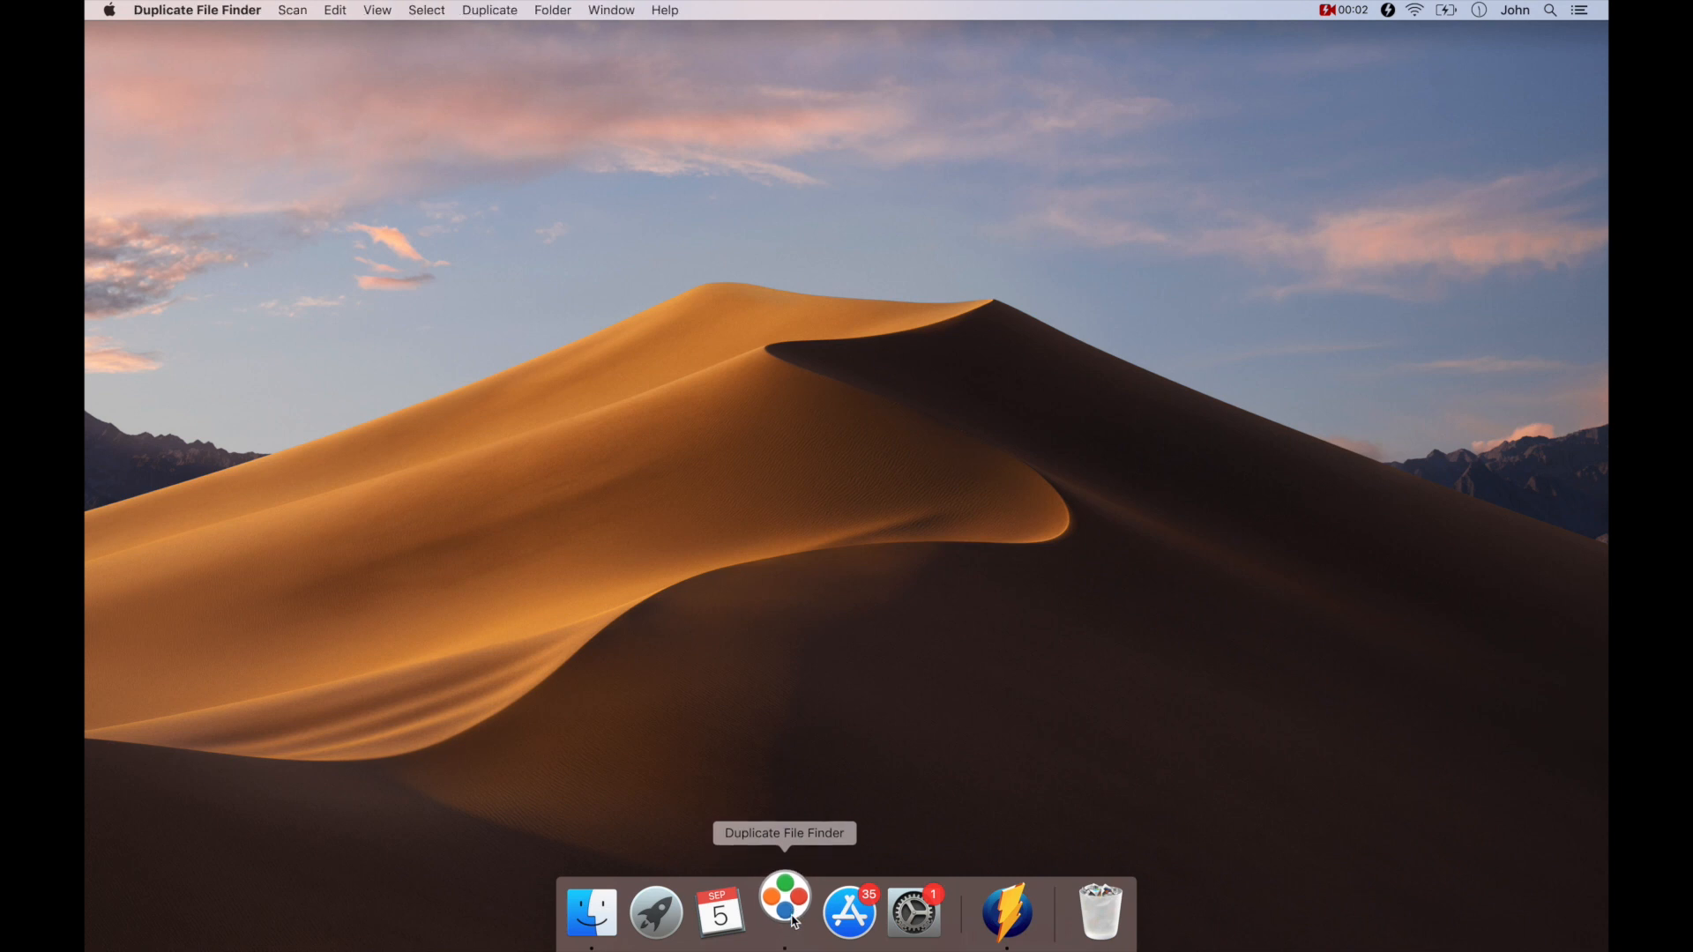
# - Launch Duplicate File Finder Pro from the Dock to reach its start window
pyautogui.click(785, 911)
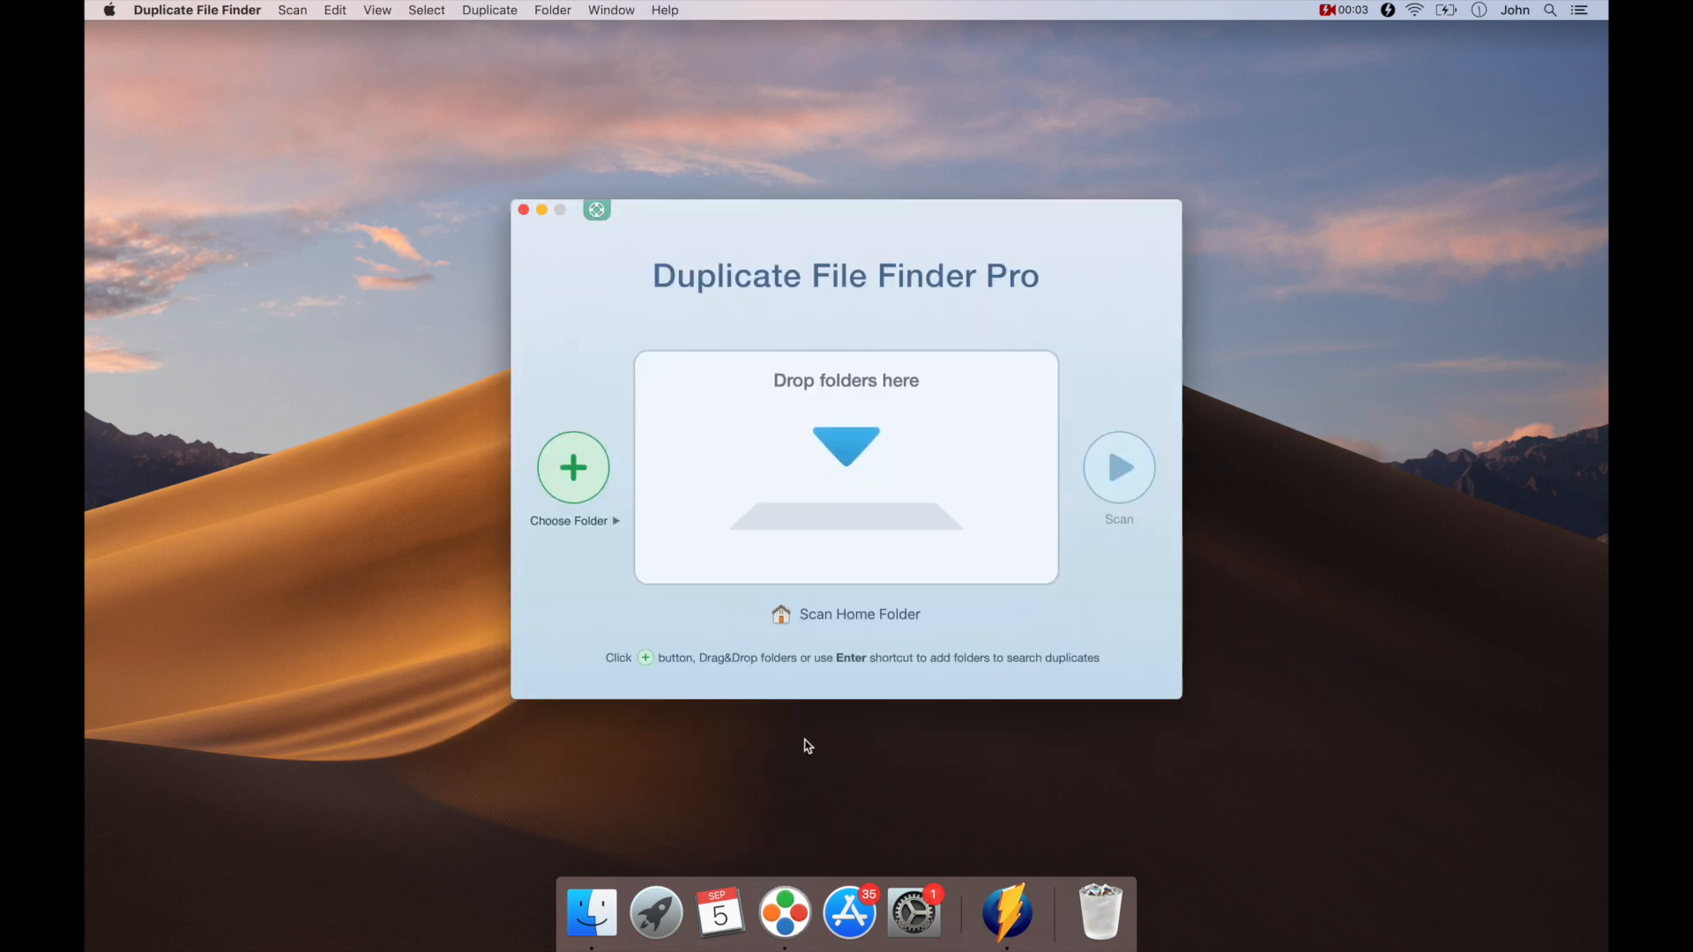
pyautogui.moveTo(845, 613)
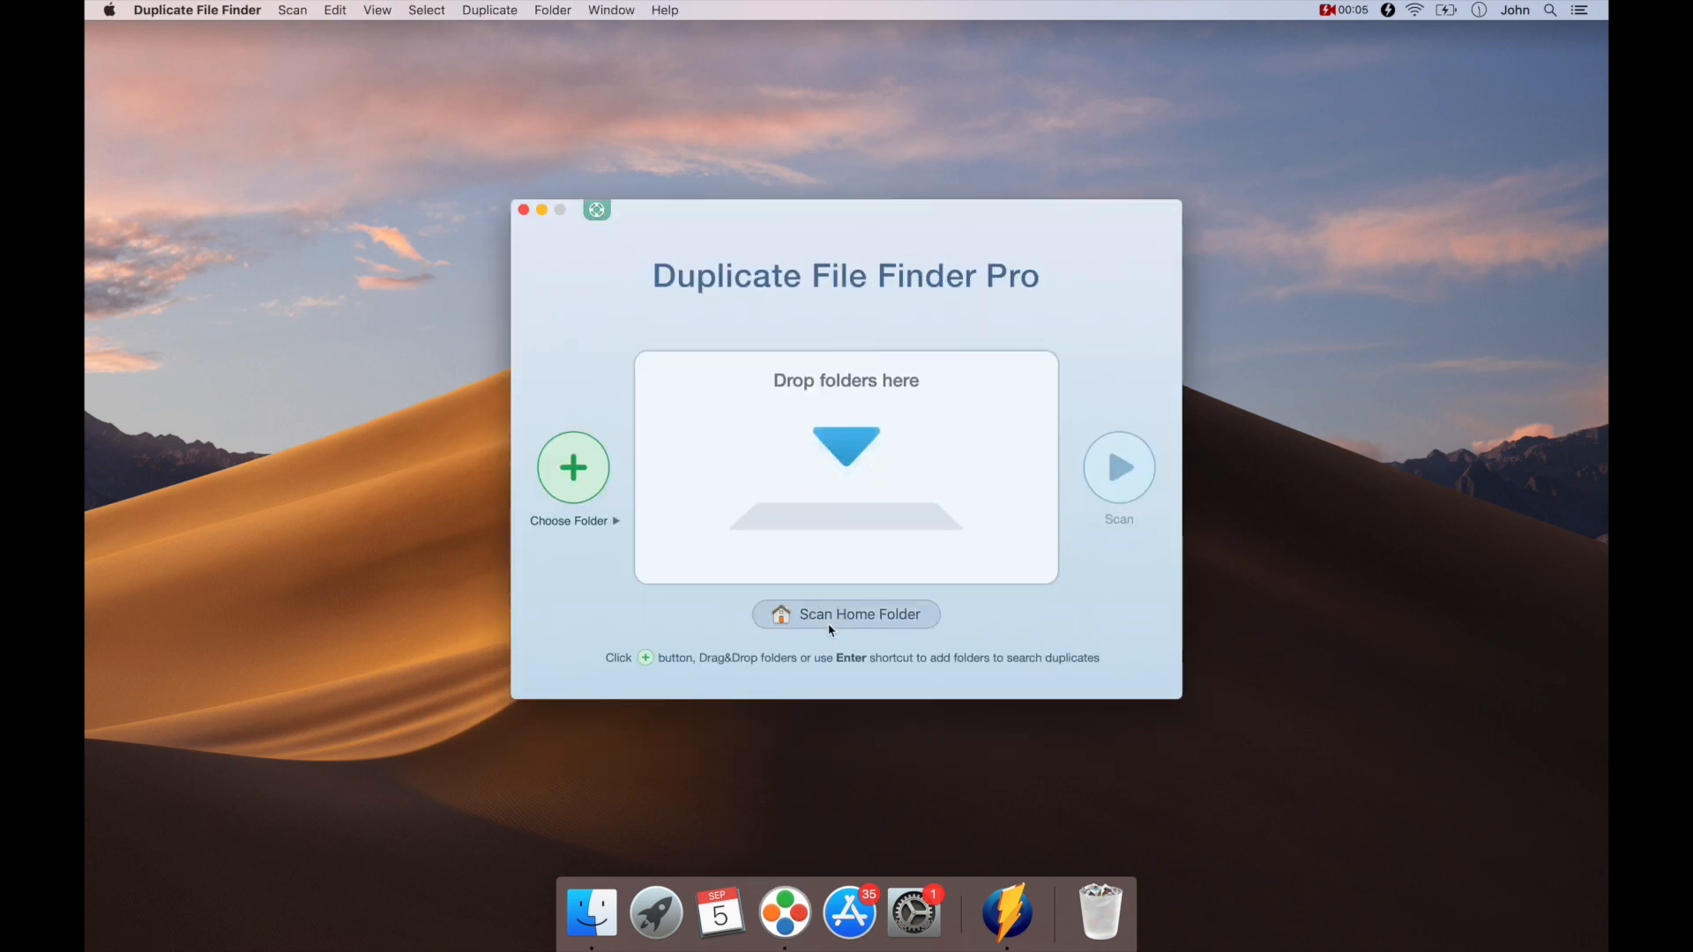
# - Scan the home folder and browse the cleanup hints for the 4059 duplicates found
pyautogui.click(844, 614)
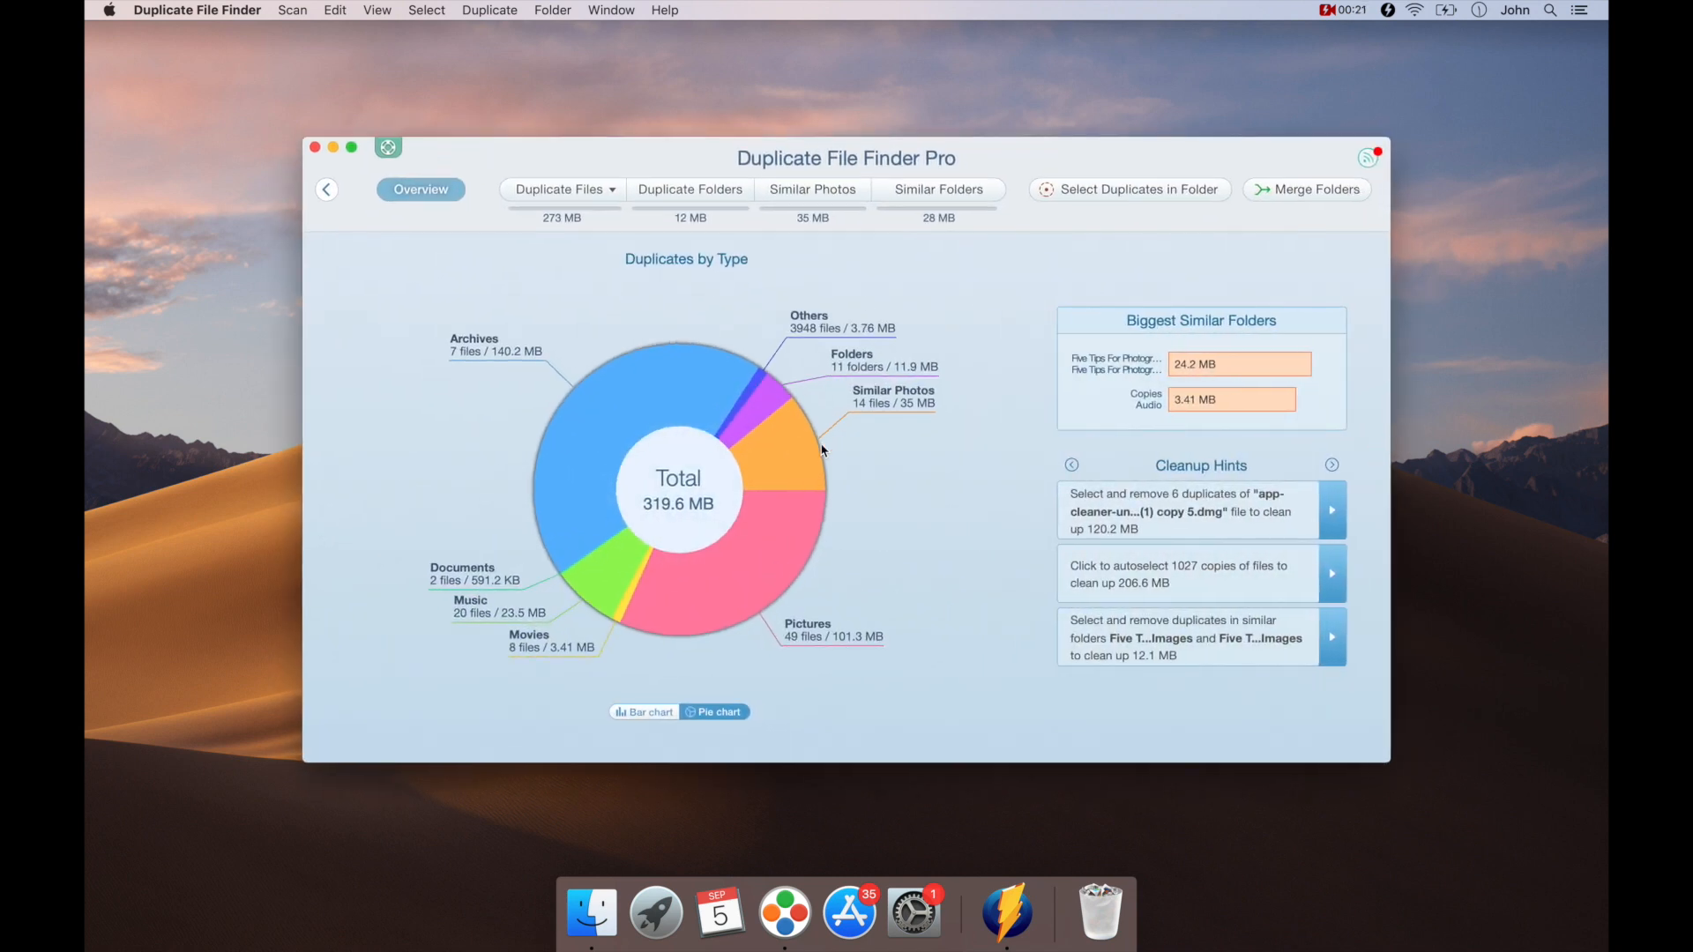
pyautogui.moveTo(1203, 457)
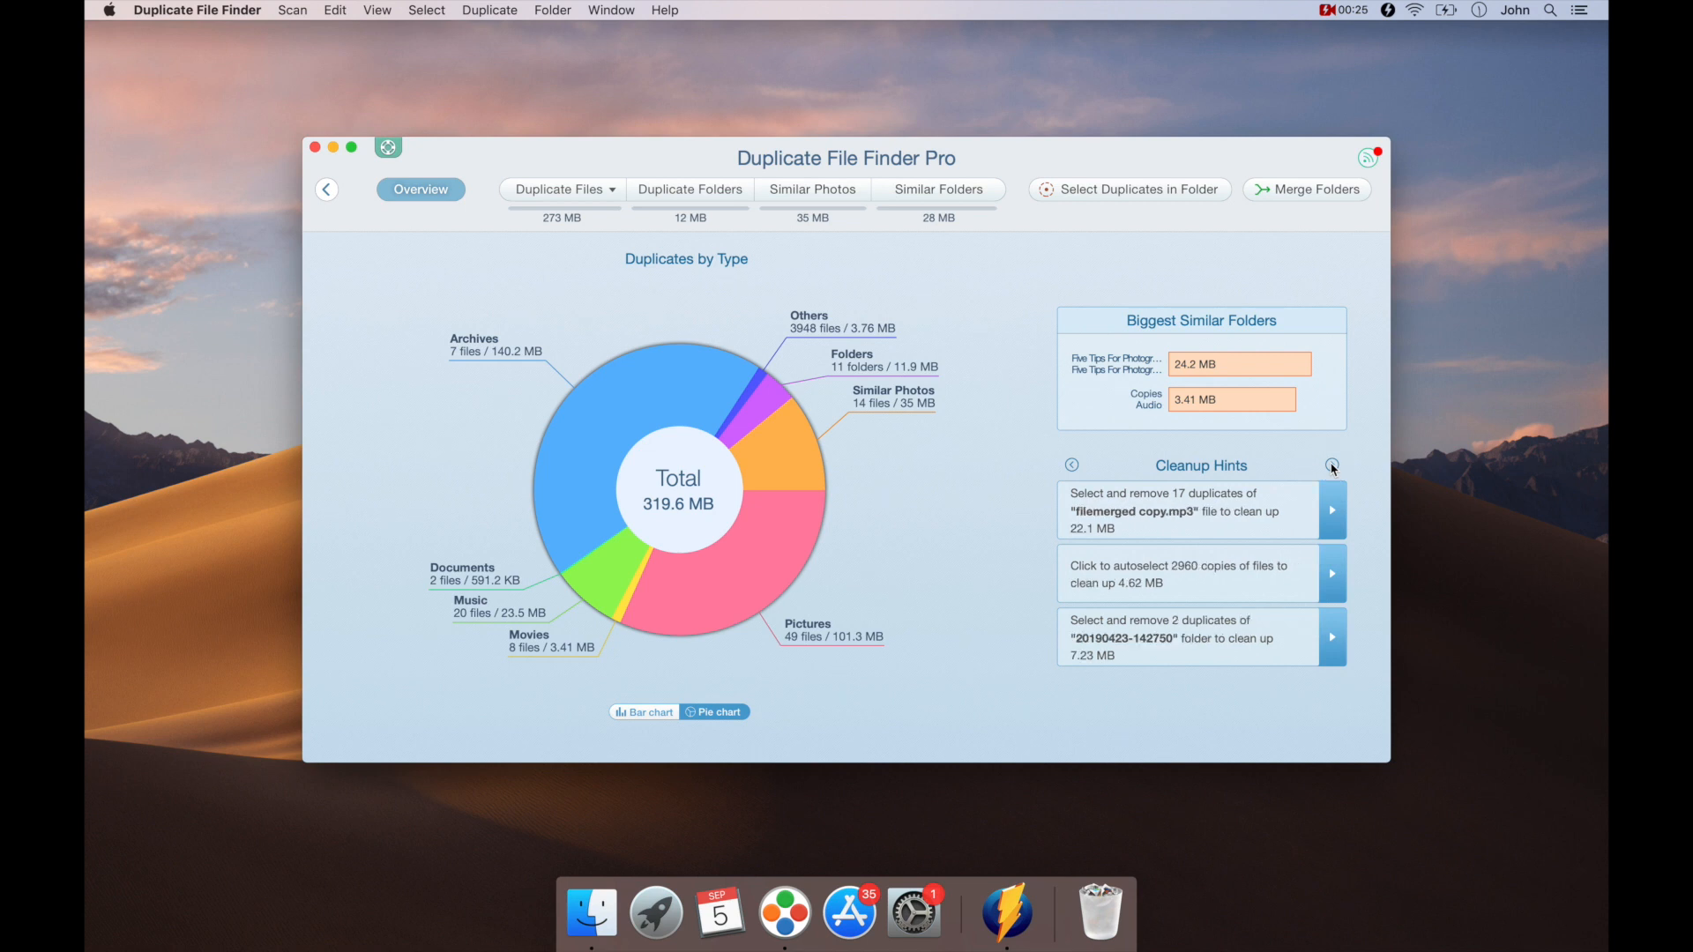
pyautogui.click(1332, 464)
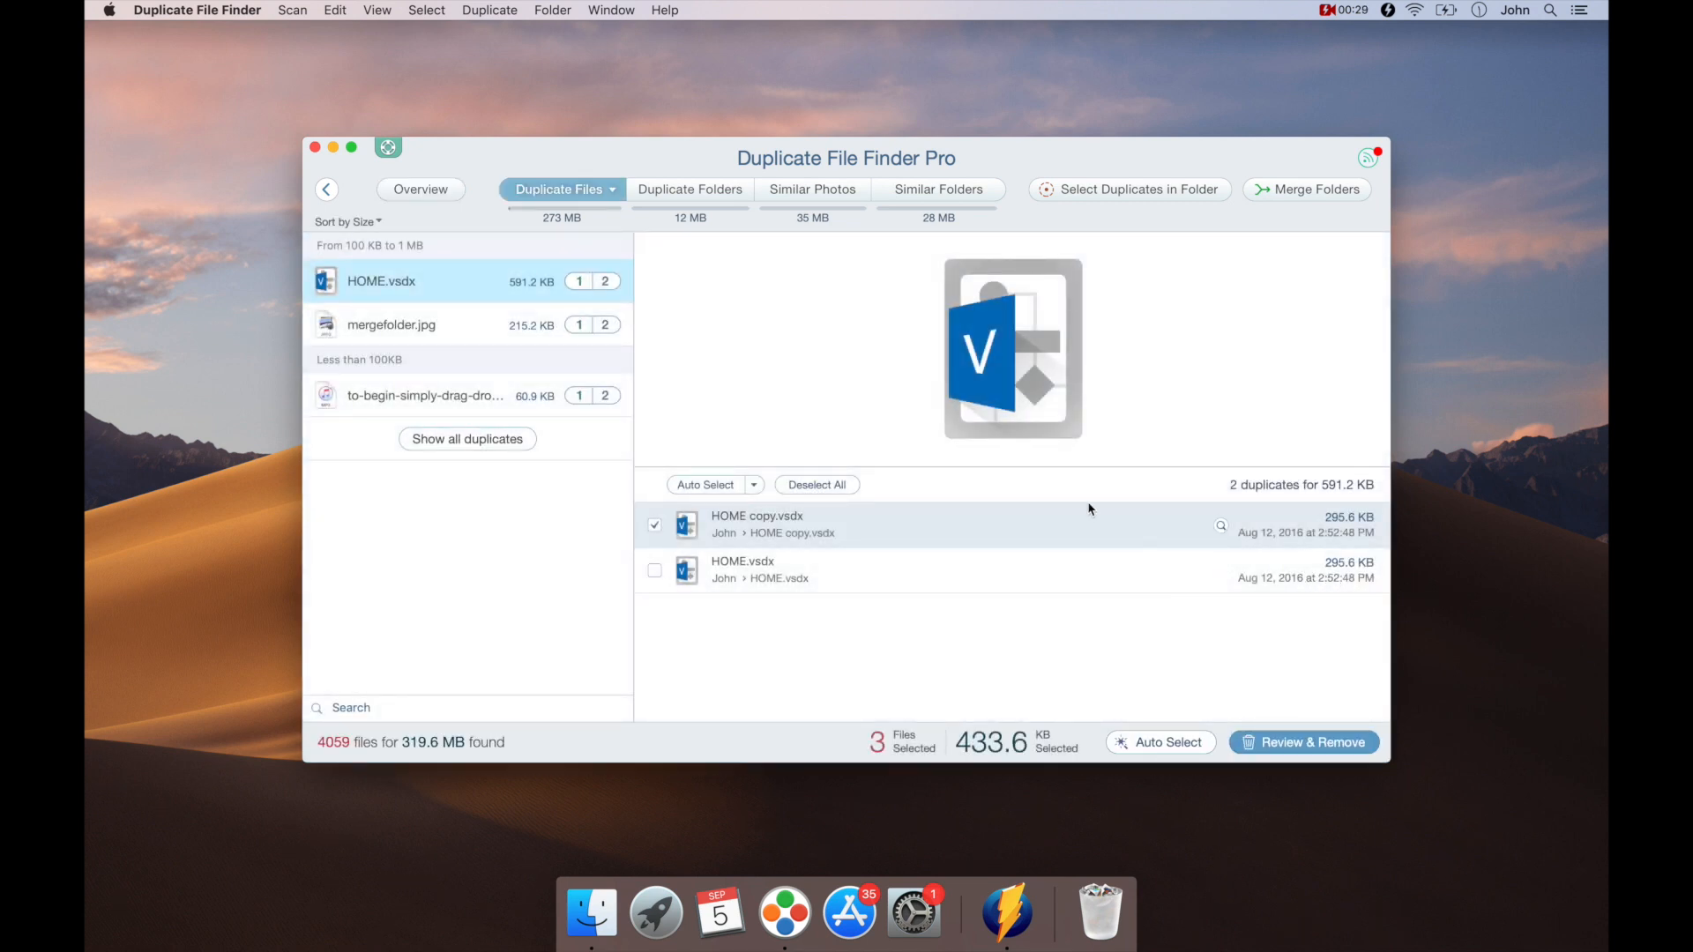
# - Filter the duplicate list to Pictures, led by IMG_1929.jpg with 20 copies
pyautogui.click(560, 189)
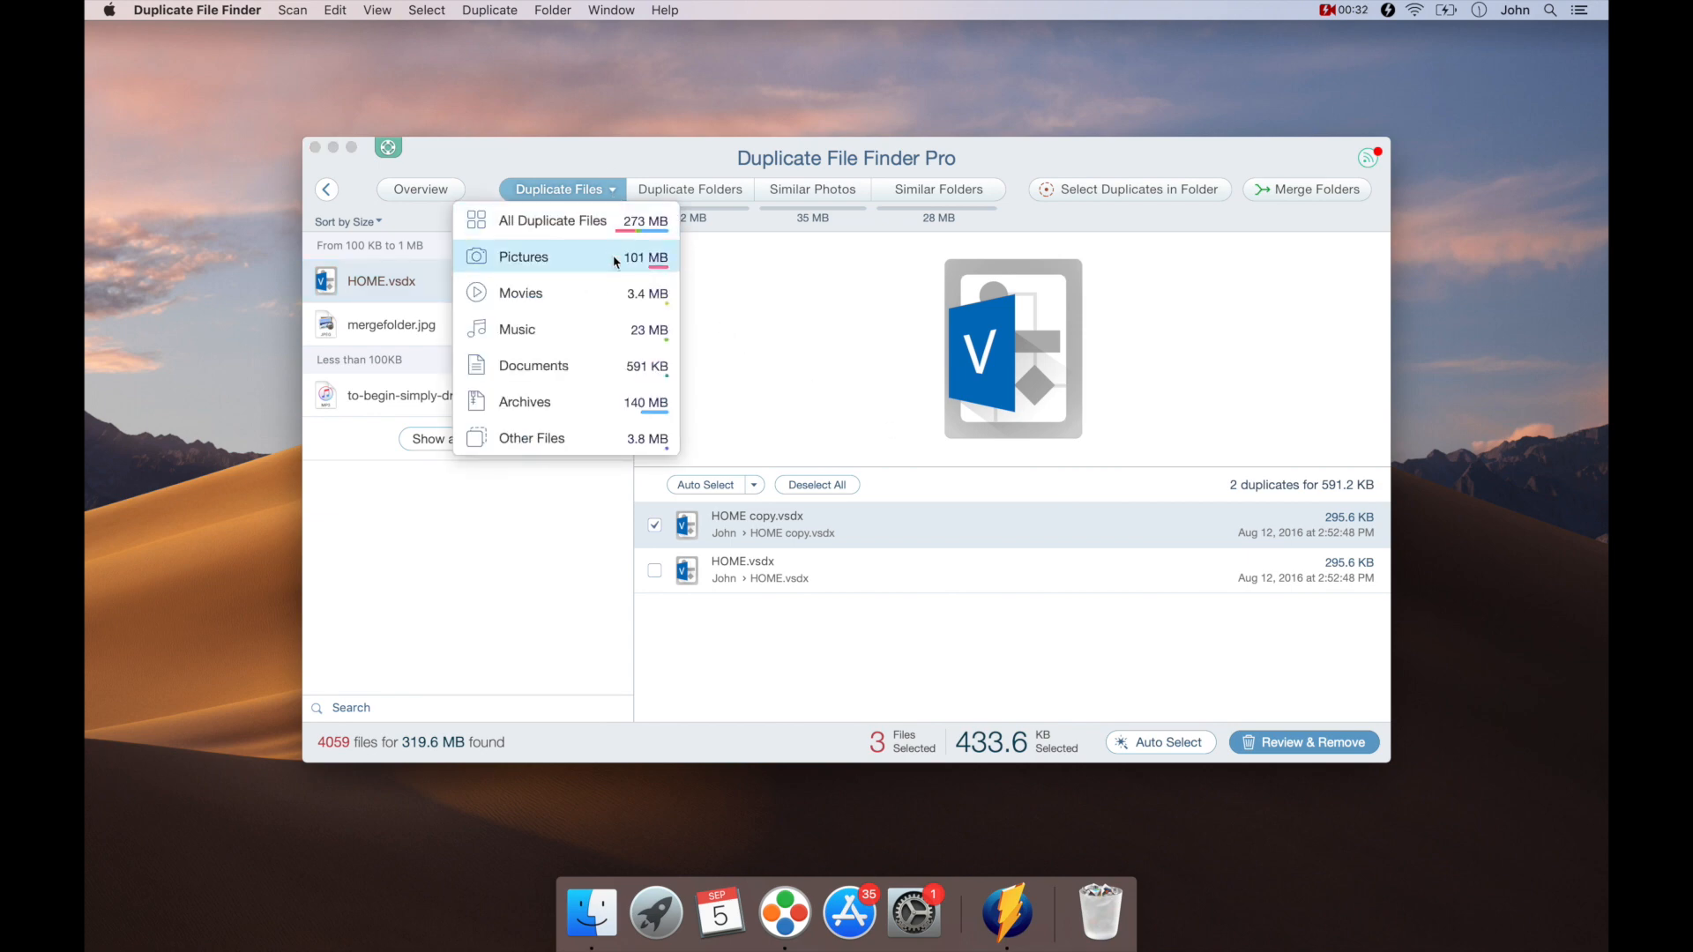
pyautogui.click(812, 188)
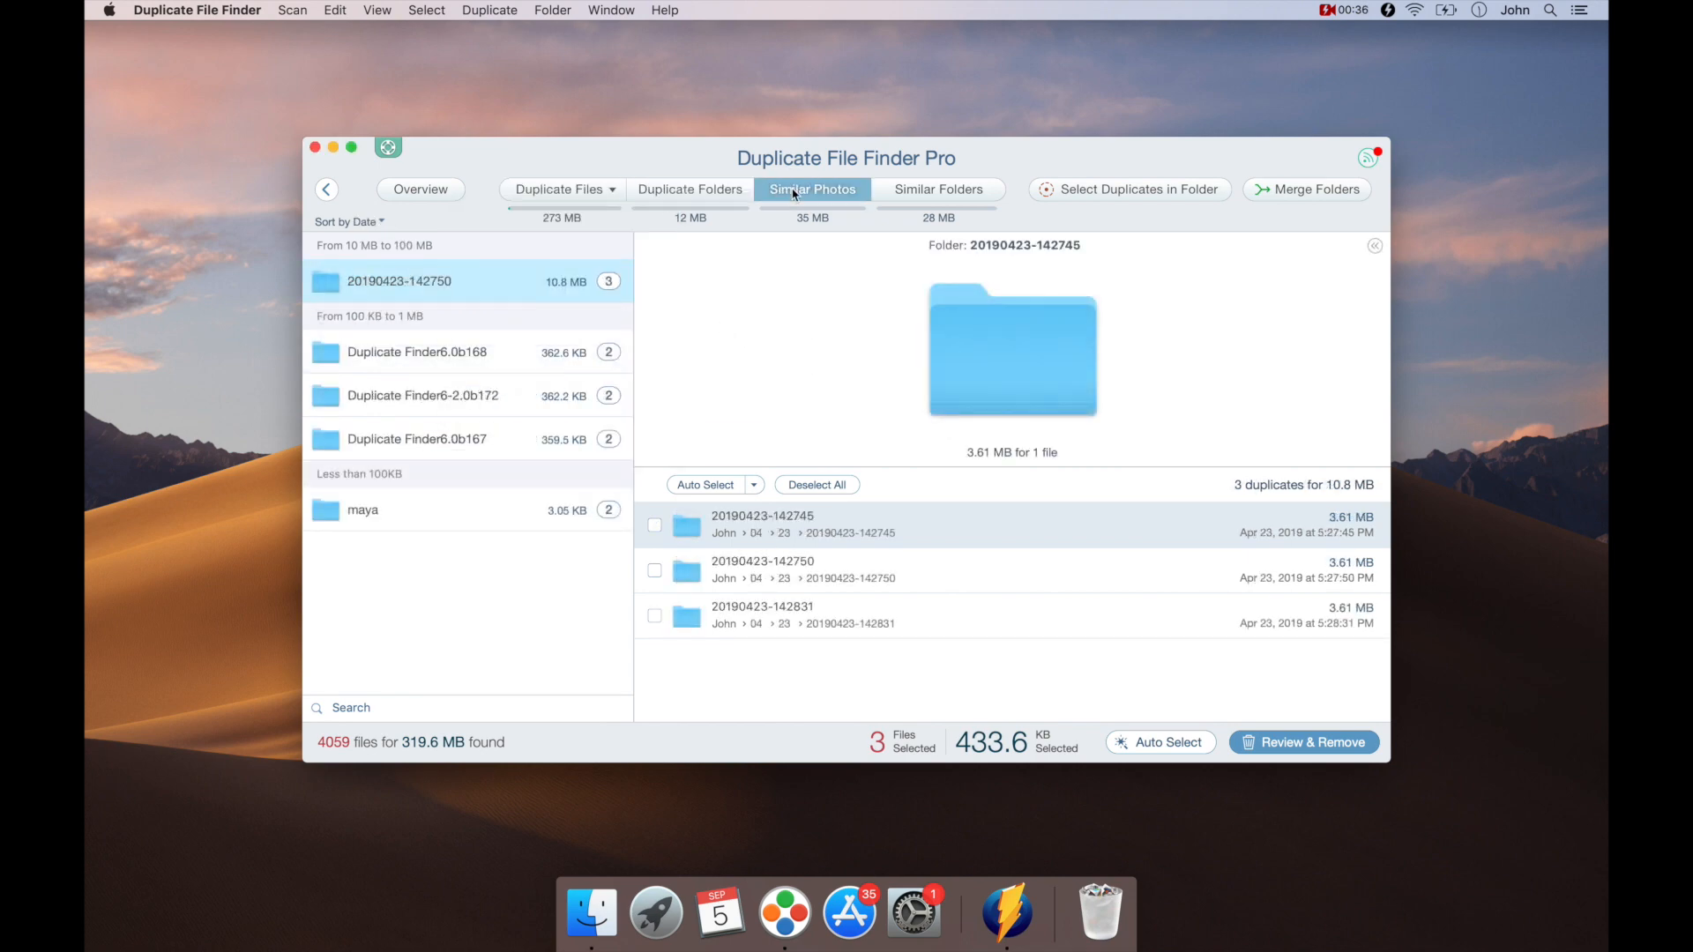
pyautogui.click(937, 189)
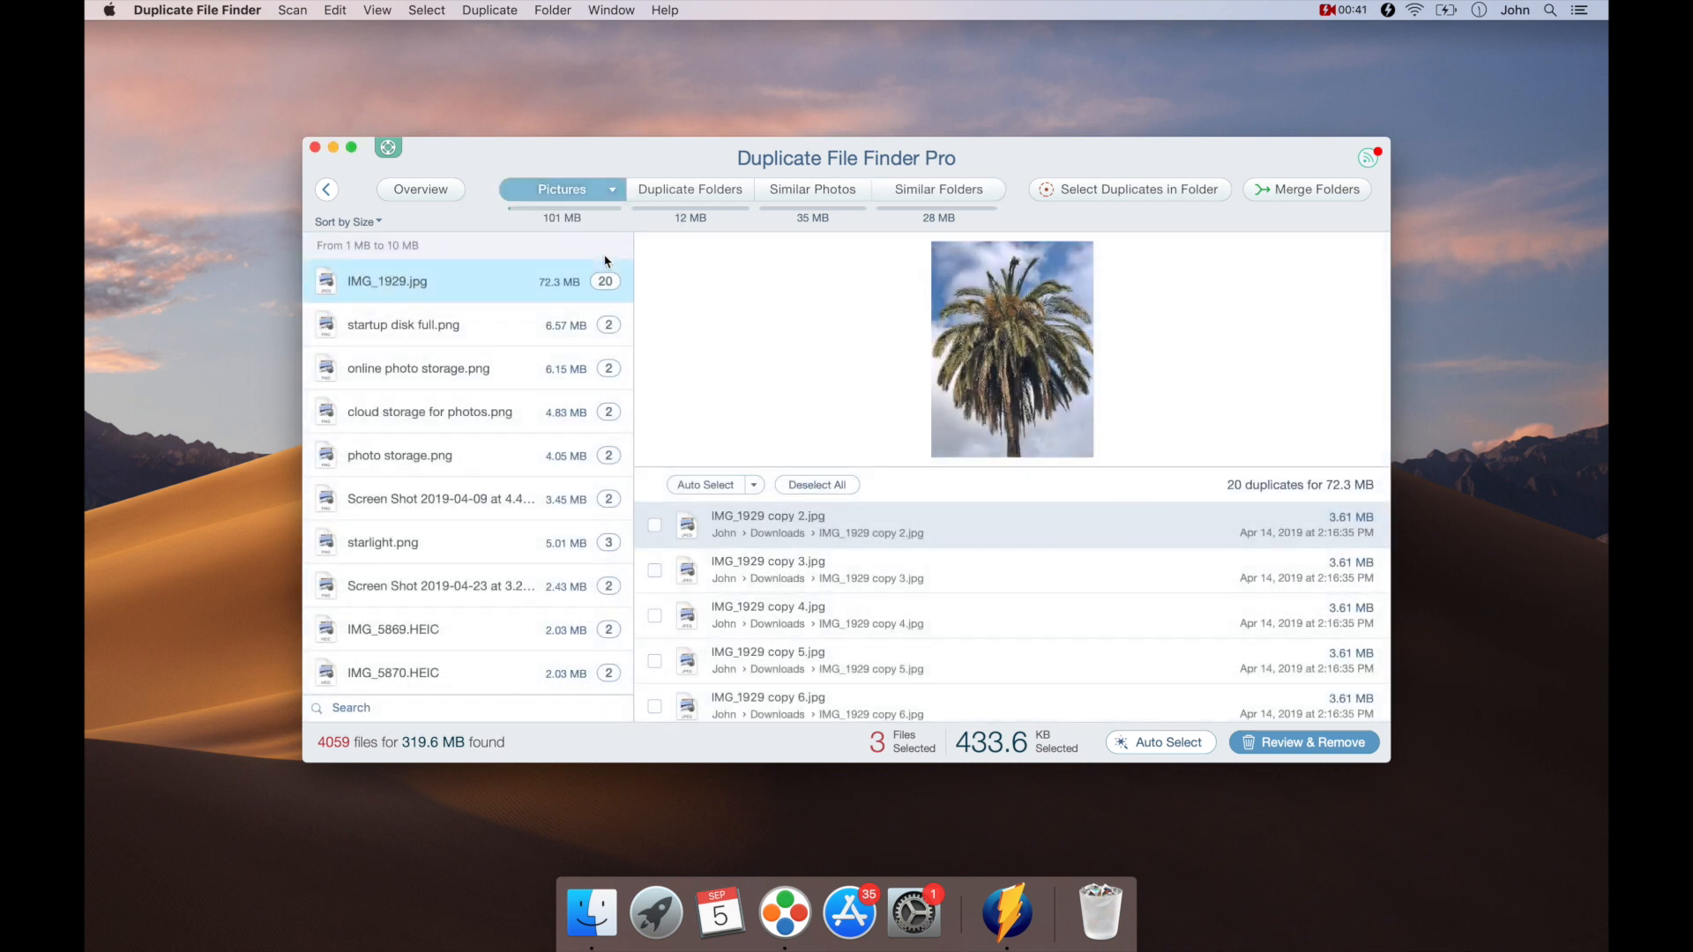
pyautogui.click(347, 222)
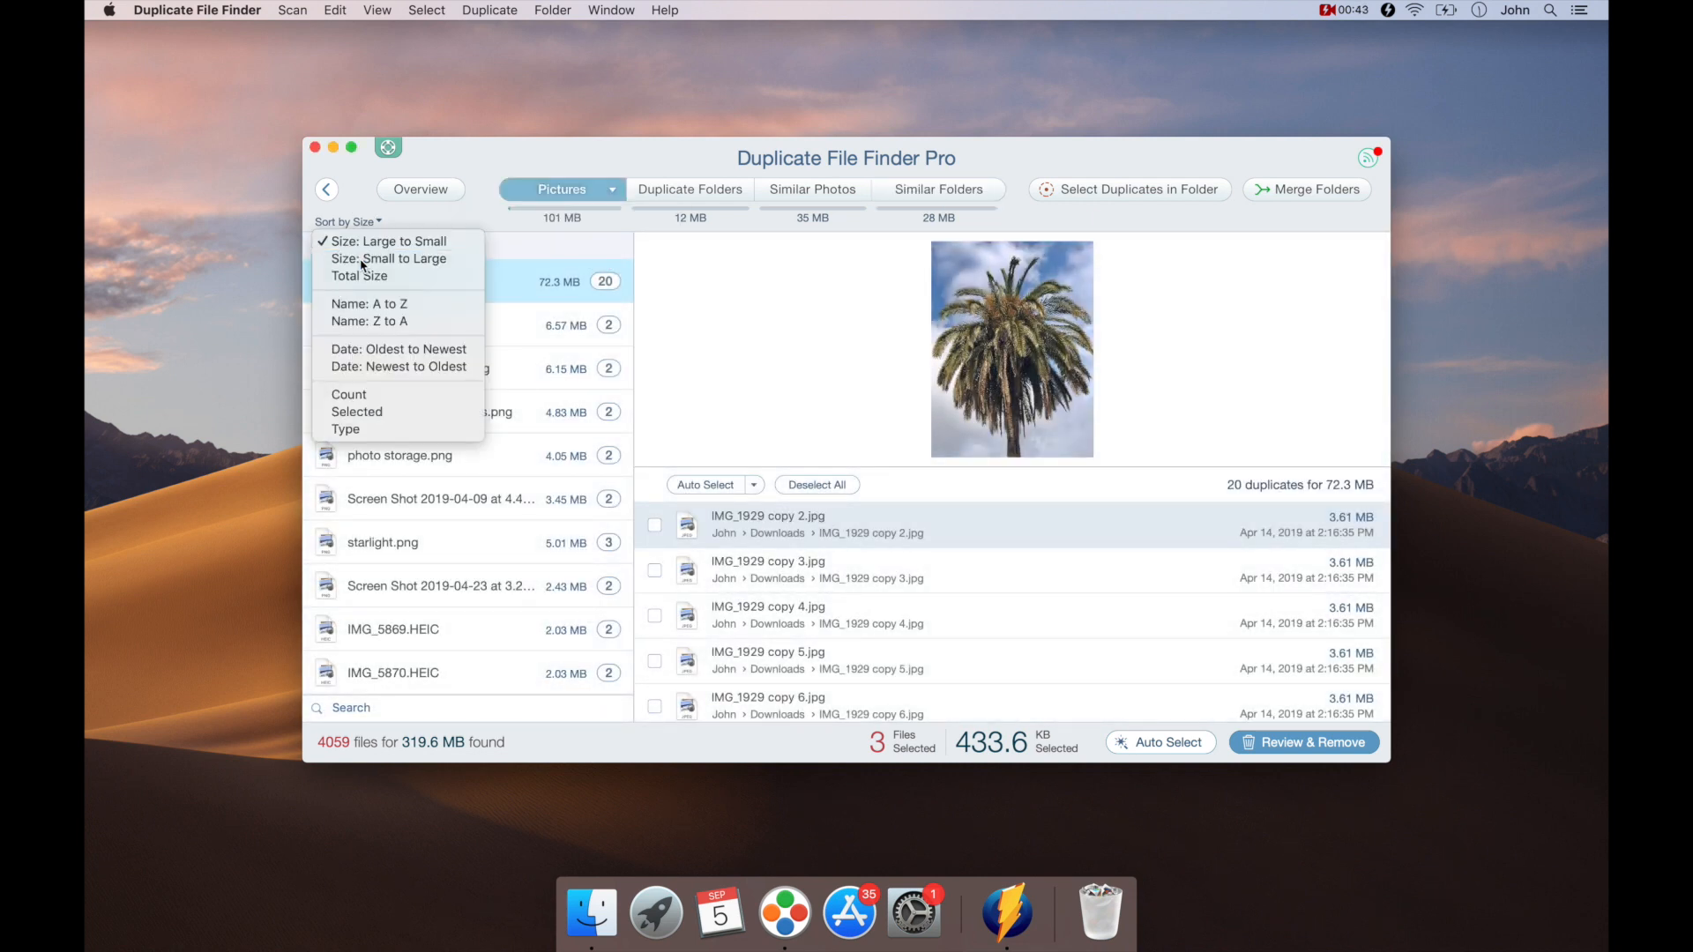
# - Sort pictures small to large, auto-select 34 duplicates (82.5 MB), and start per-folder selection
pyautogui.click(383, 257)
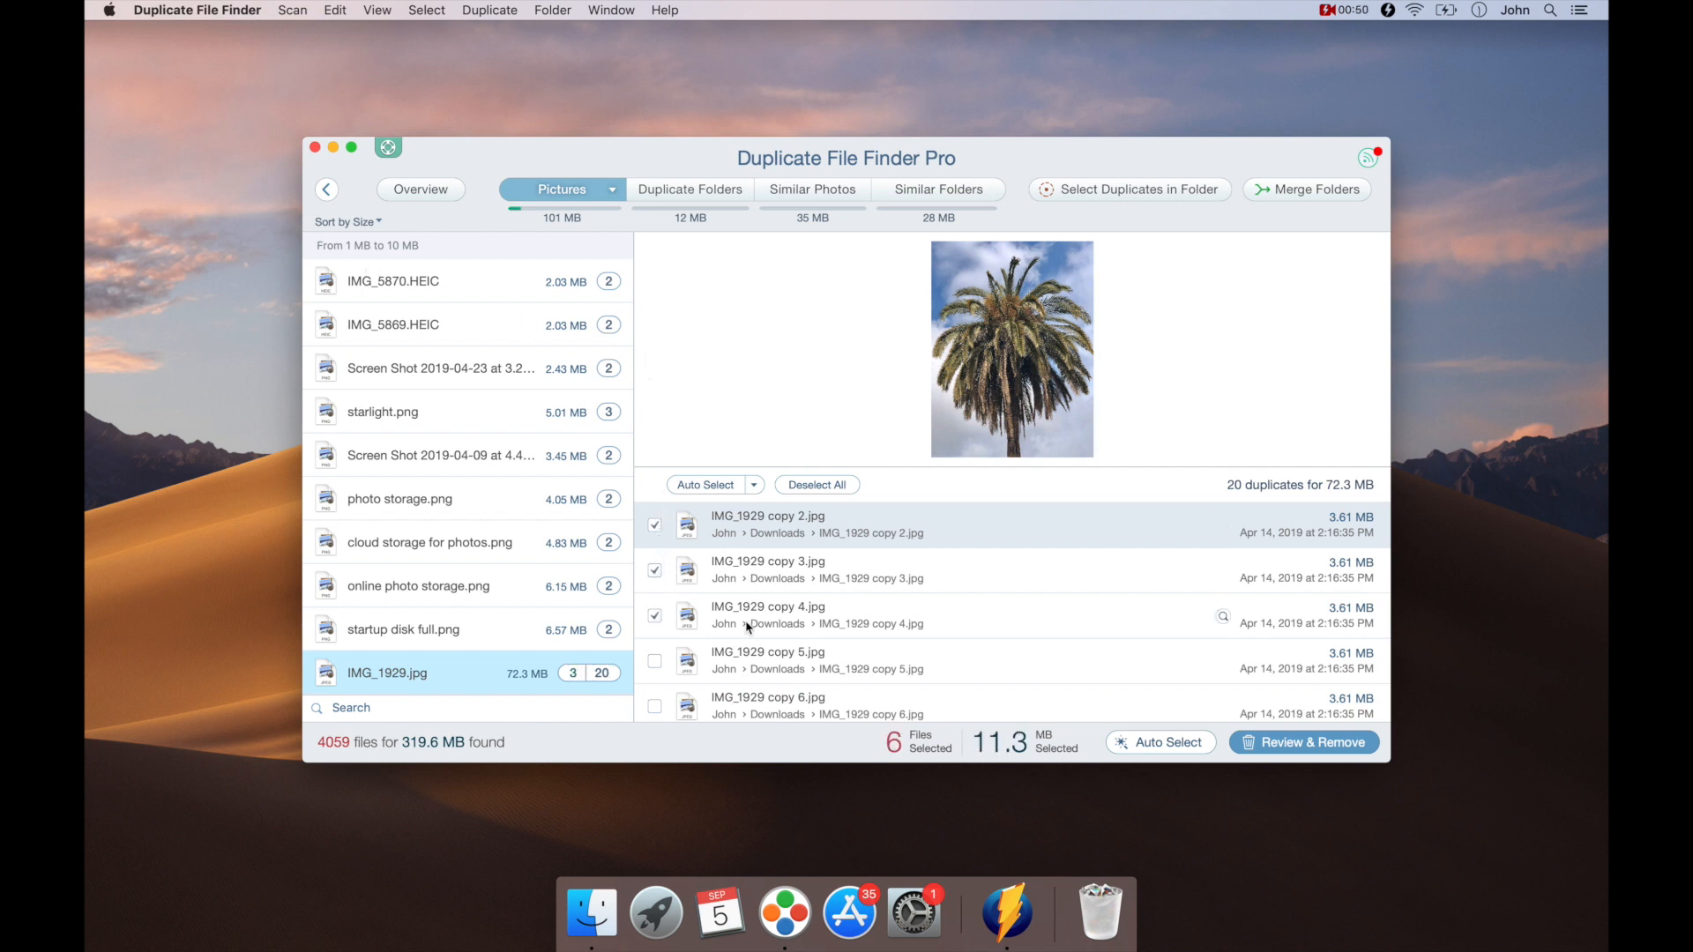
pyautogui.click(1161, 742)
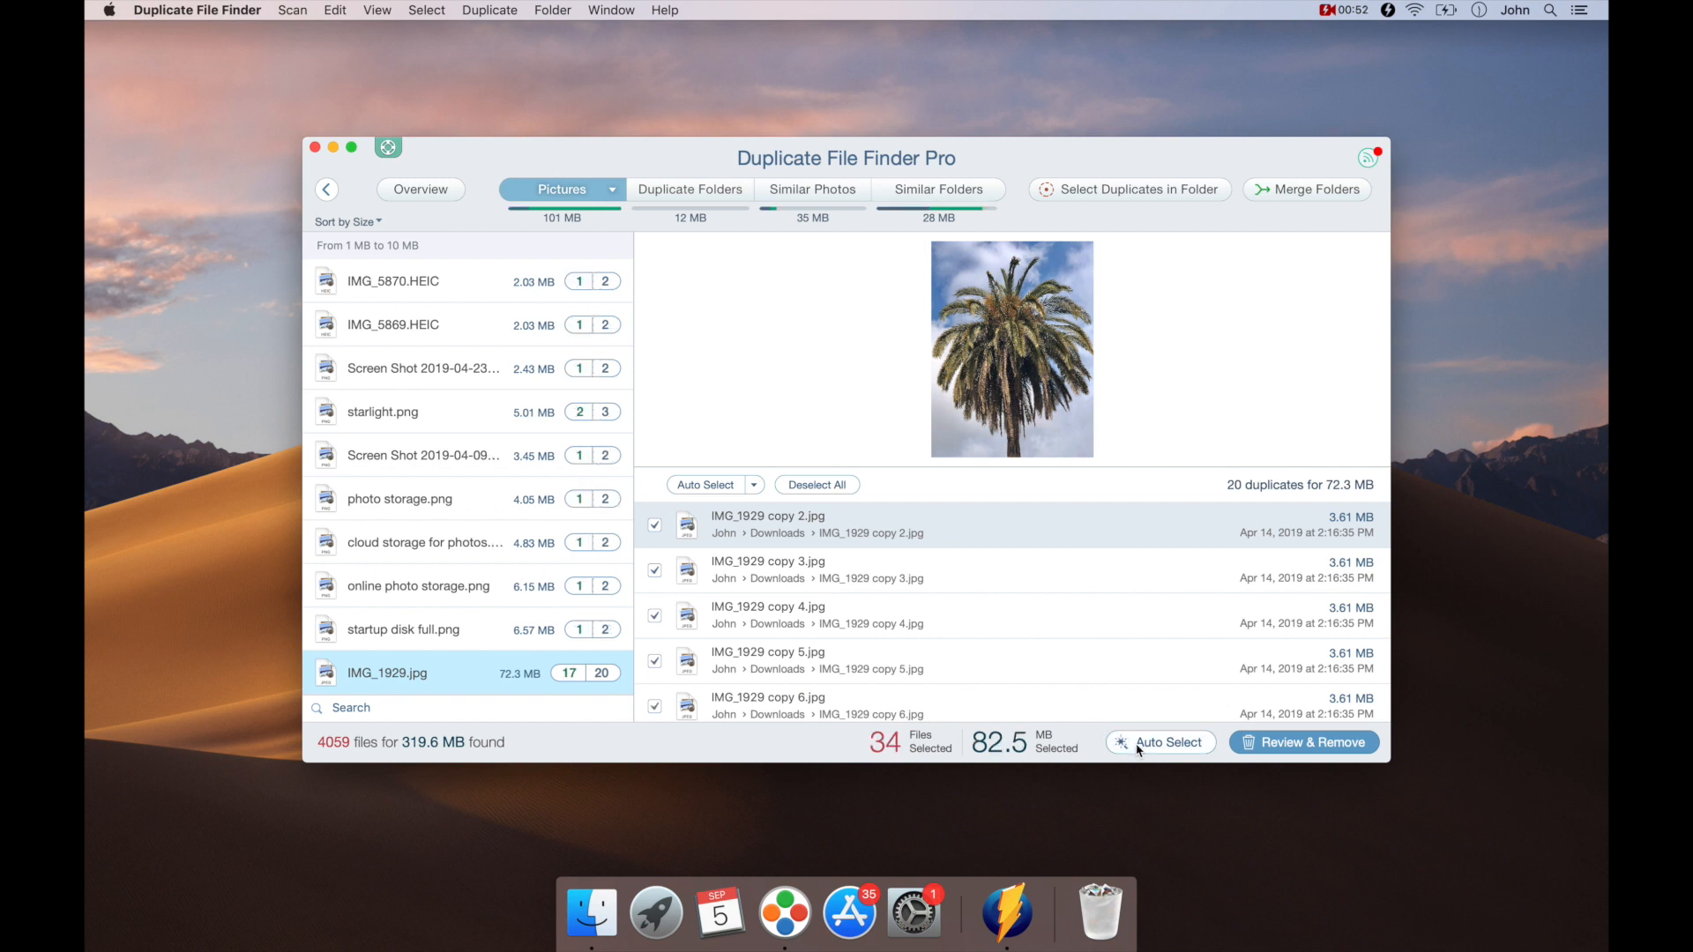
pyautogui.click(1129, 191)
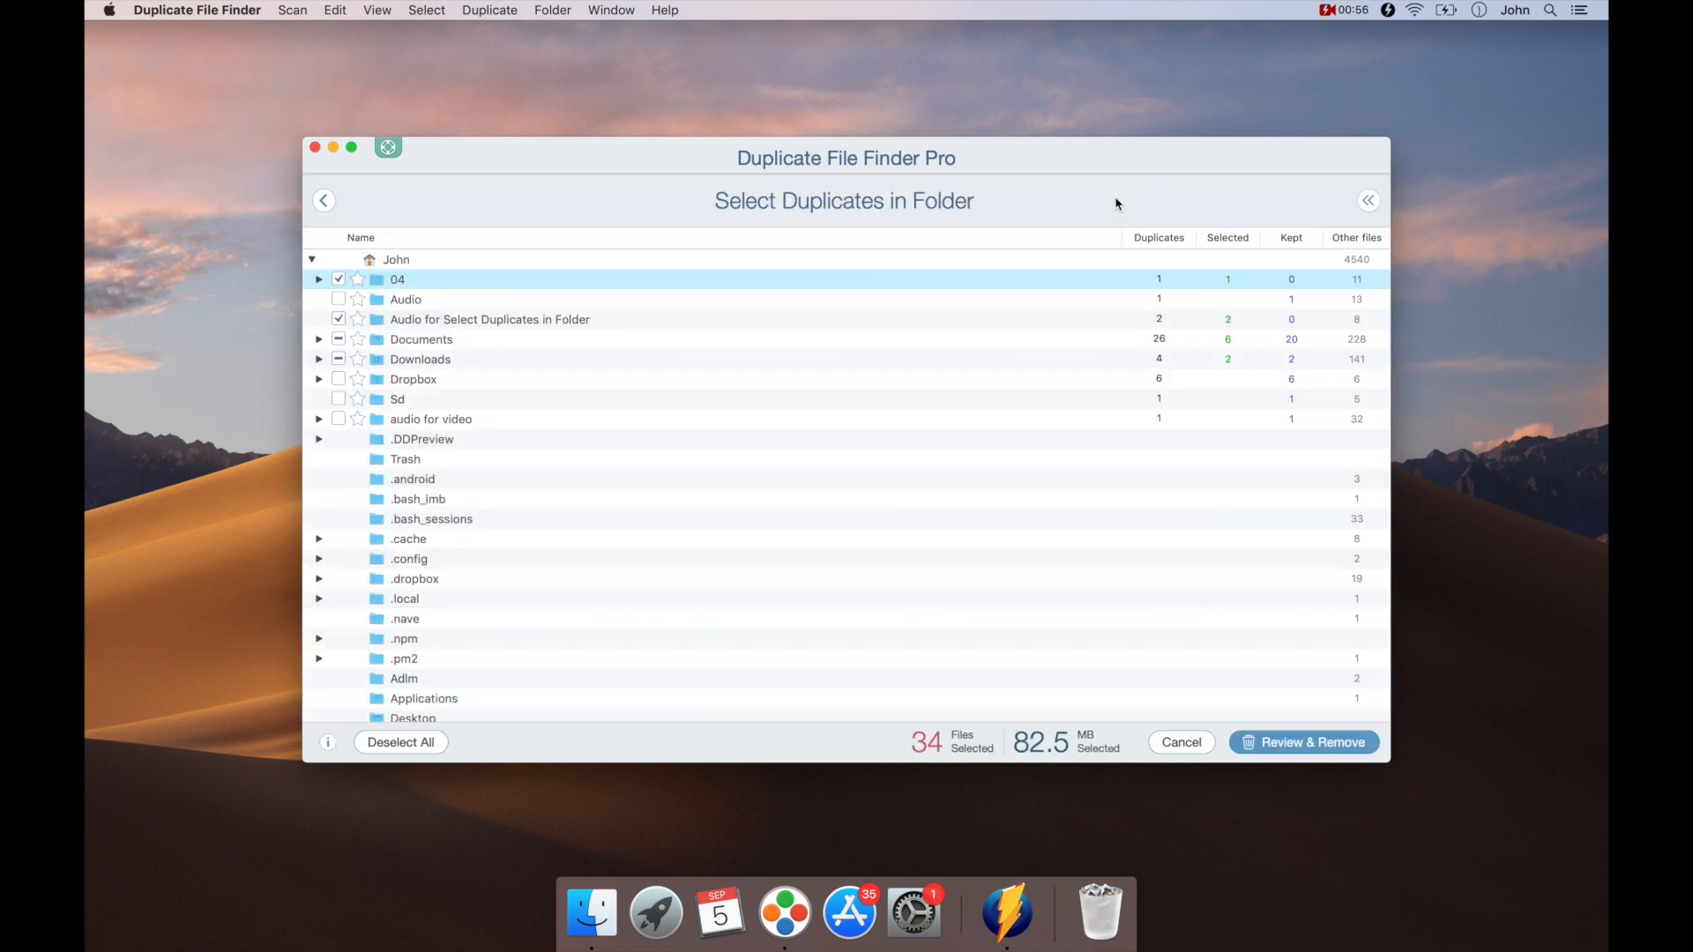
# - Bring up the Merge Folders view with the home folder tree
pyautogui.click(319, 339)
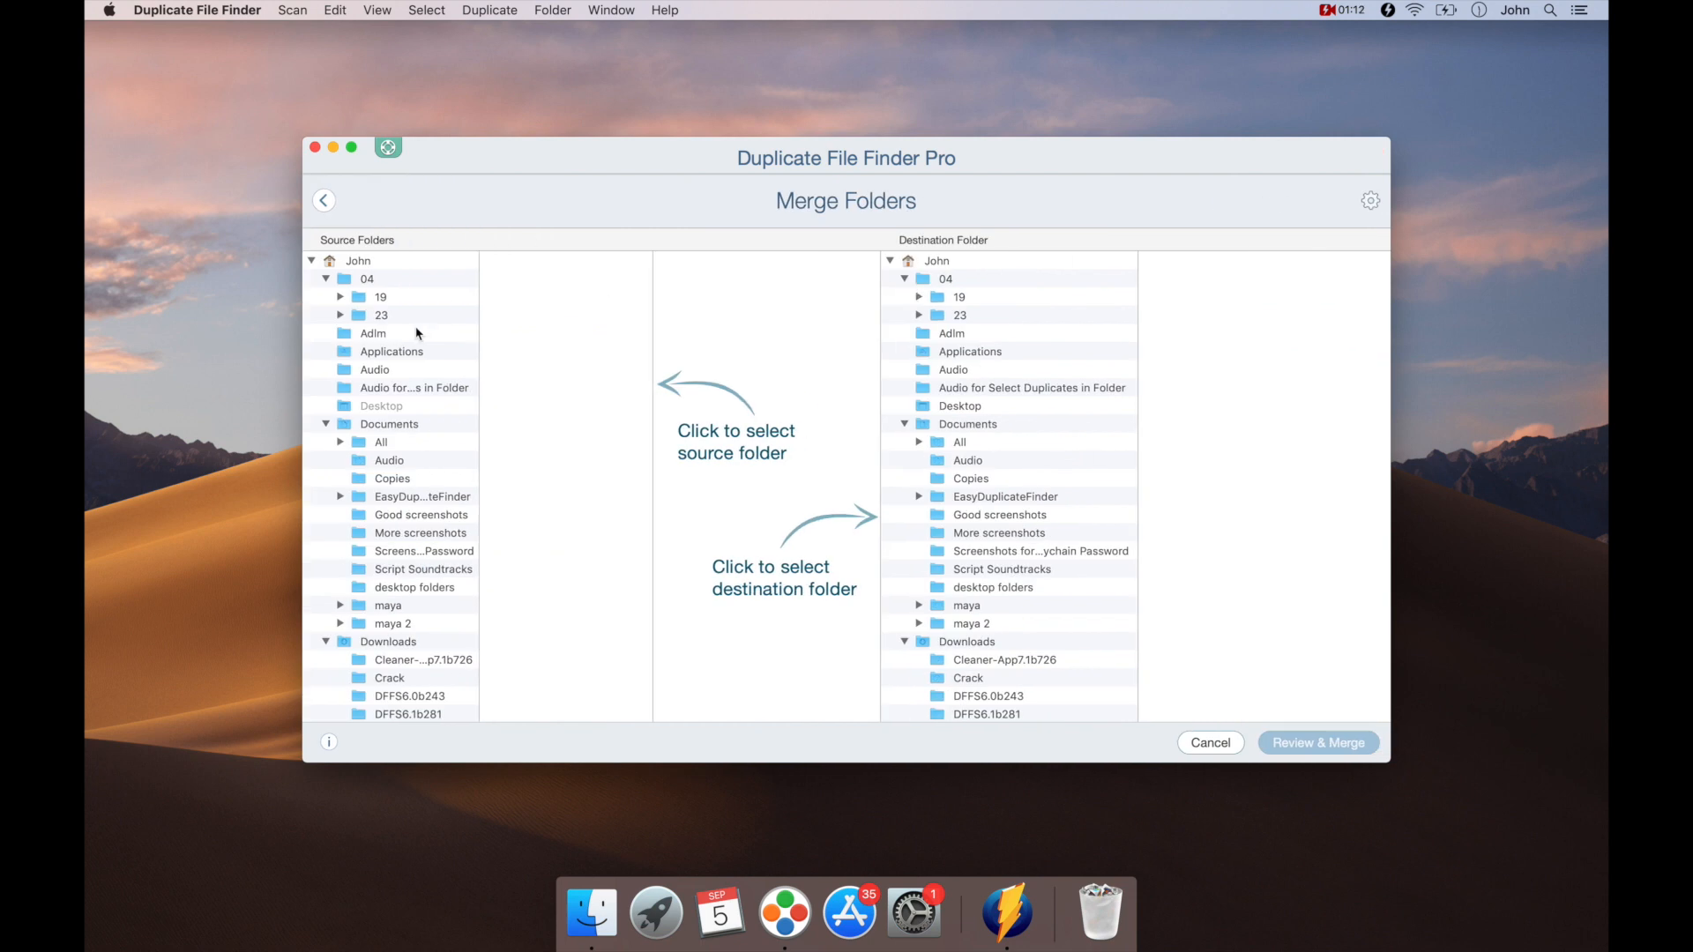
# - Cancel the folder merge, then review and remove the 34 selected duplicates, freeing 84.6 MB
pyautogui.click(391, 351)
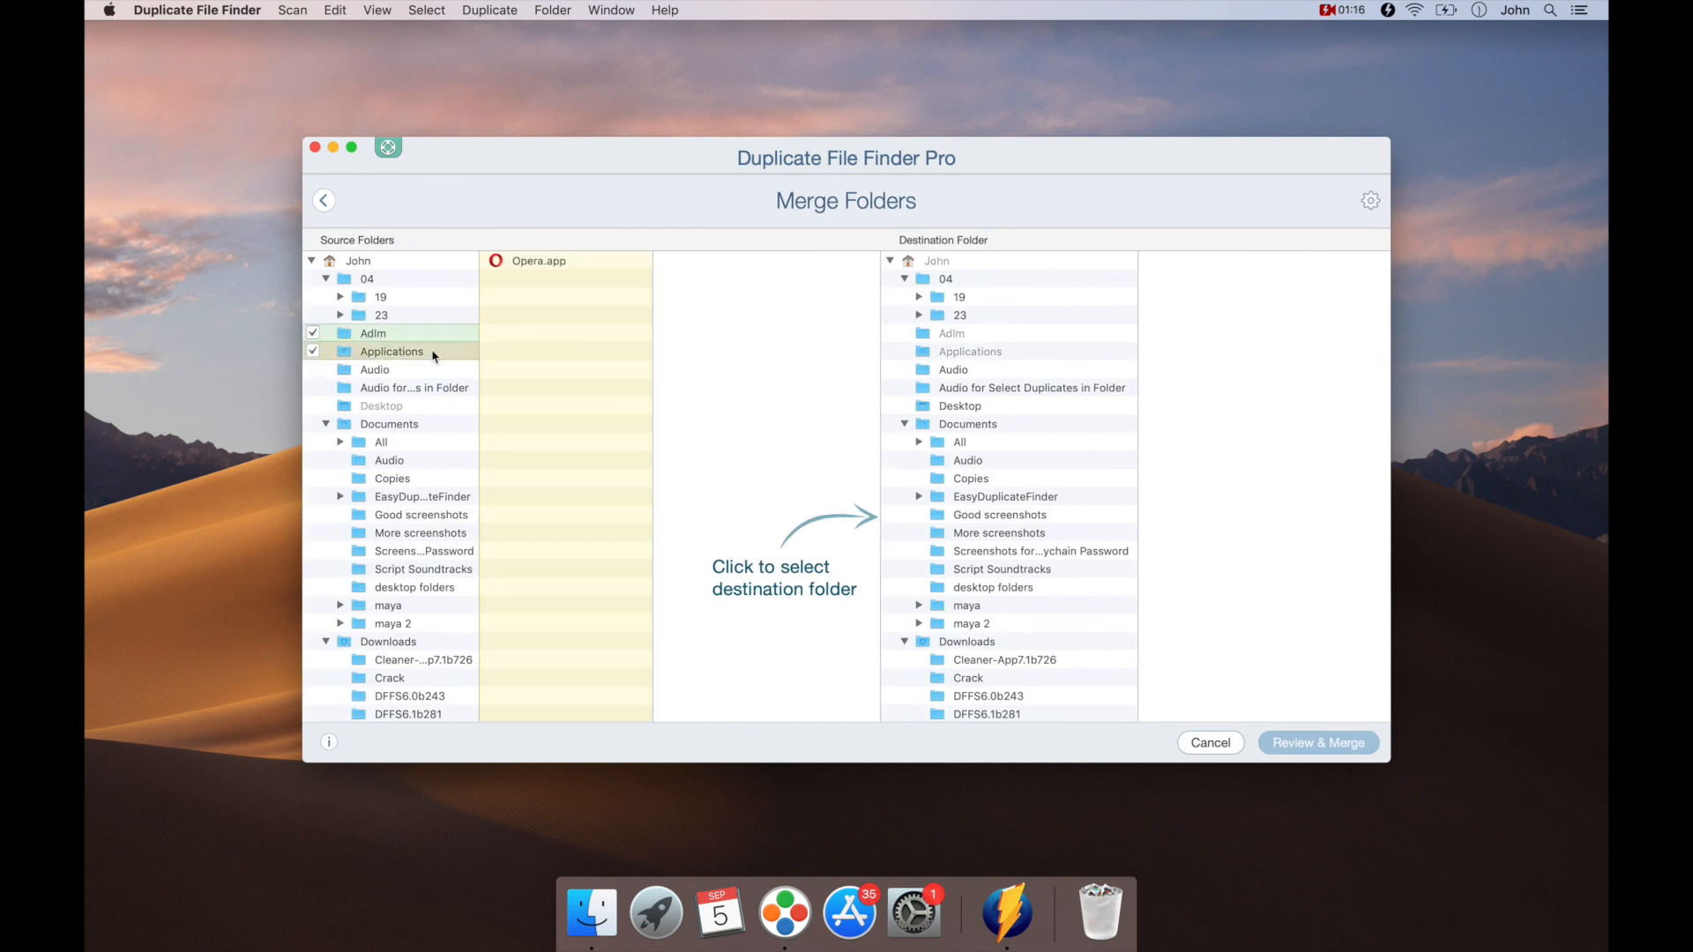
pyautogui.click(1031, 388)
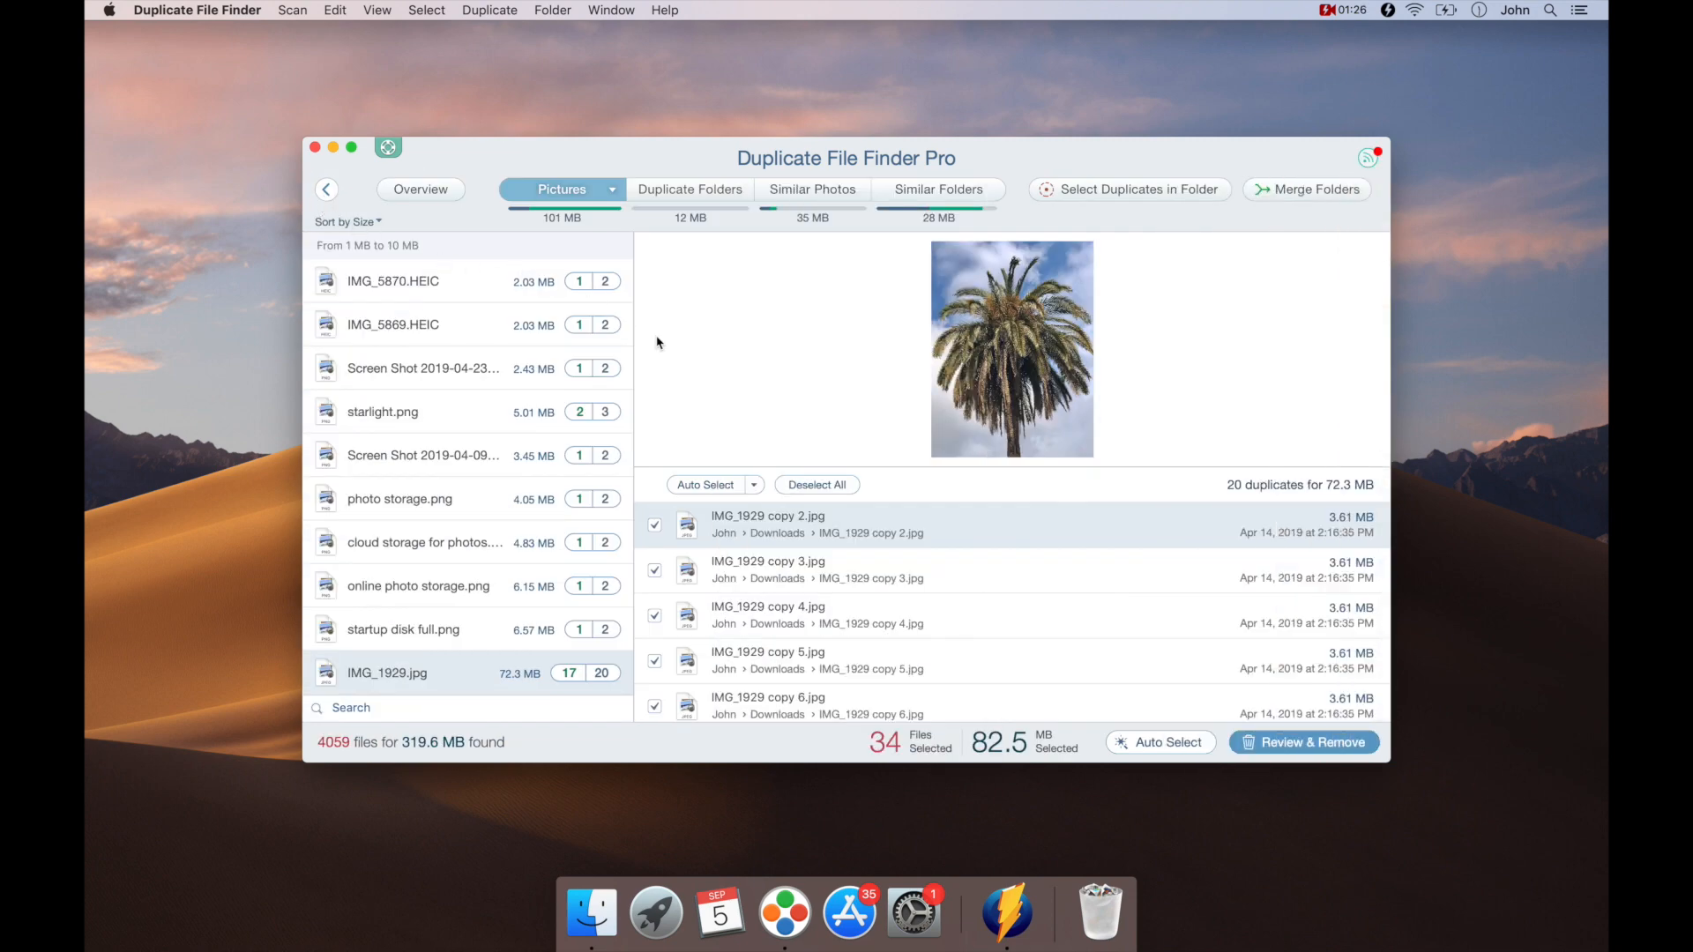
pyautogui.click(1304, 743)
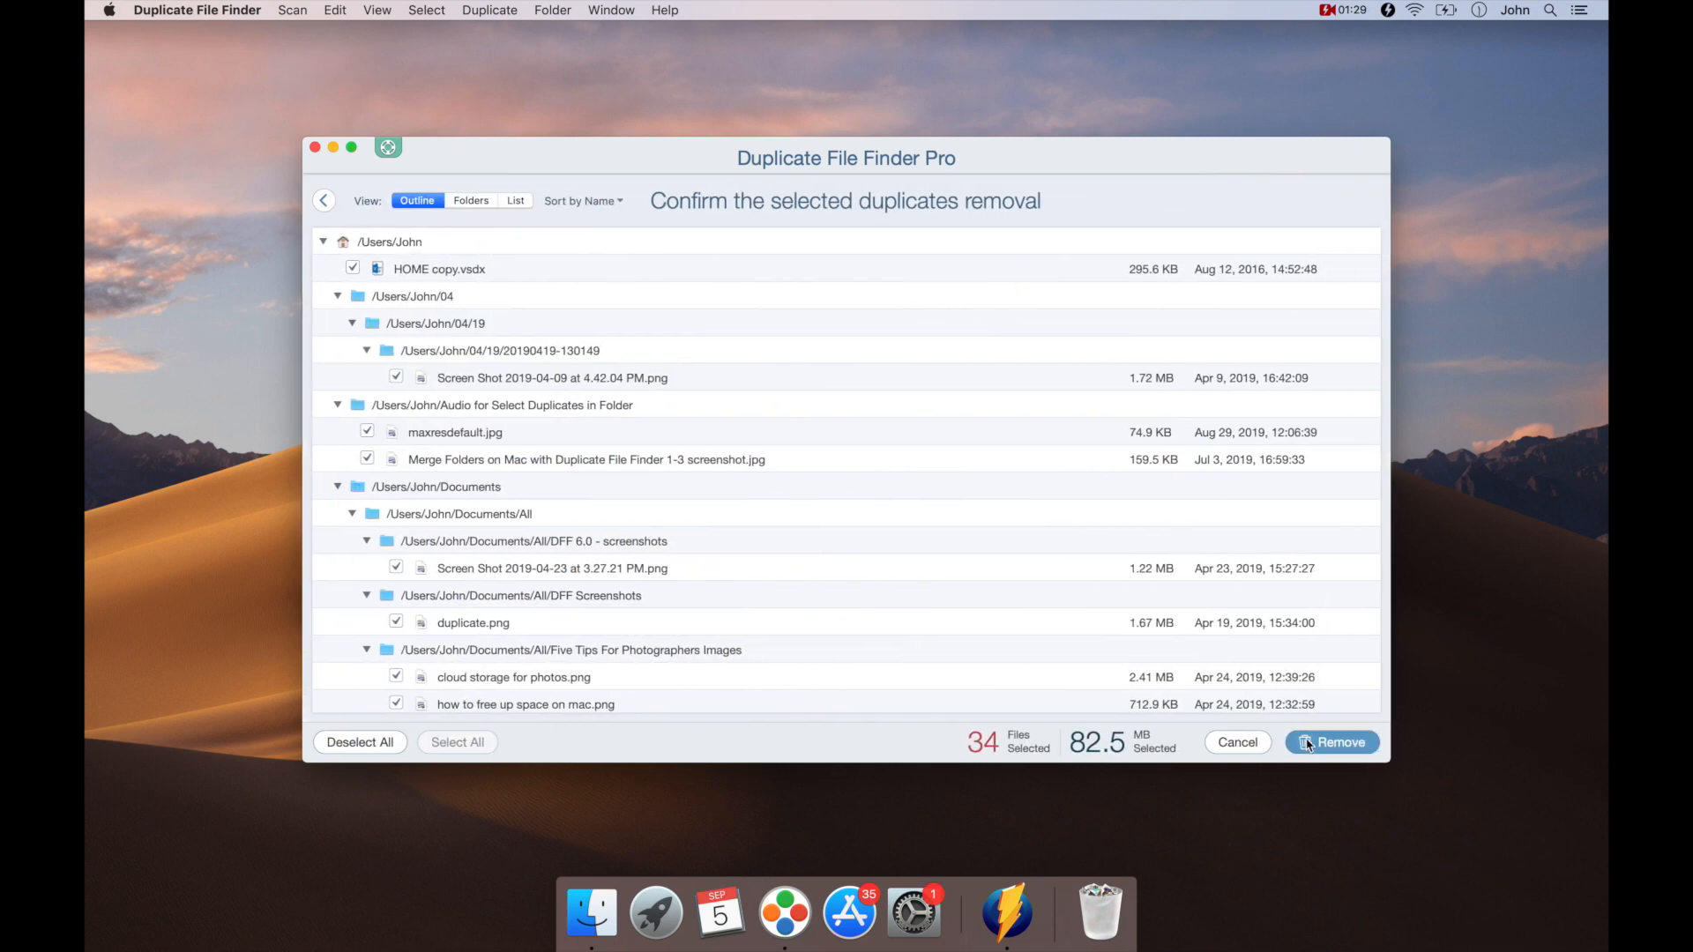
pyautogui.click(1331, 743)
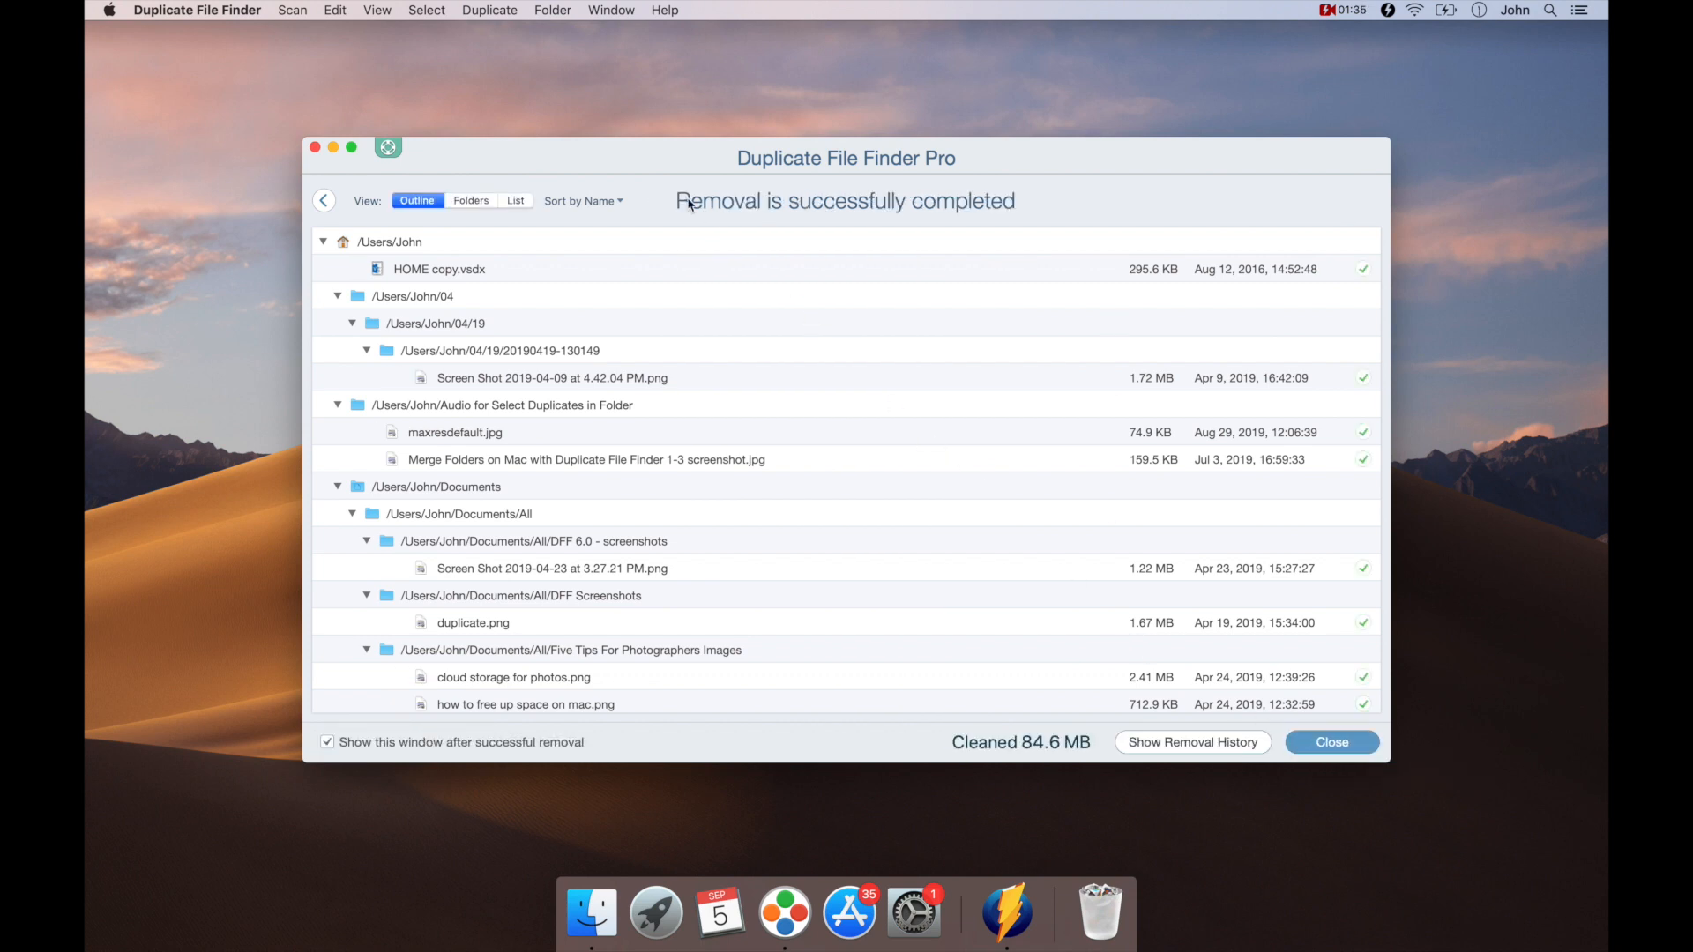
# - Show the removal history and check every file from the 11:31:43 AM removal for restoring
pyautogui.click(489, 11)
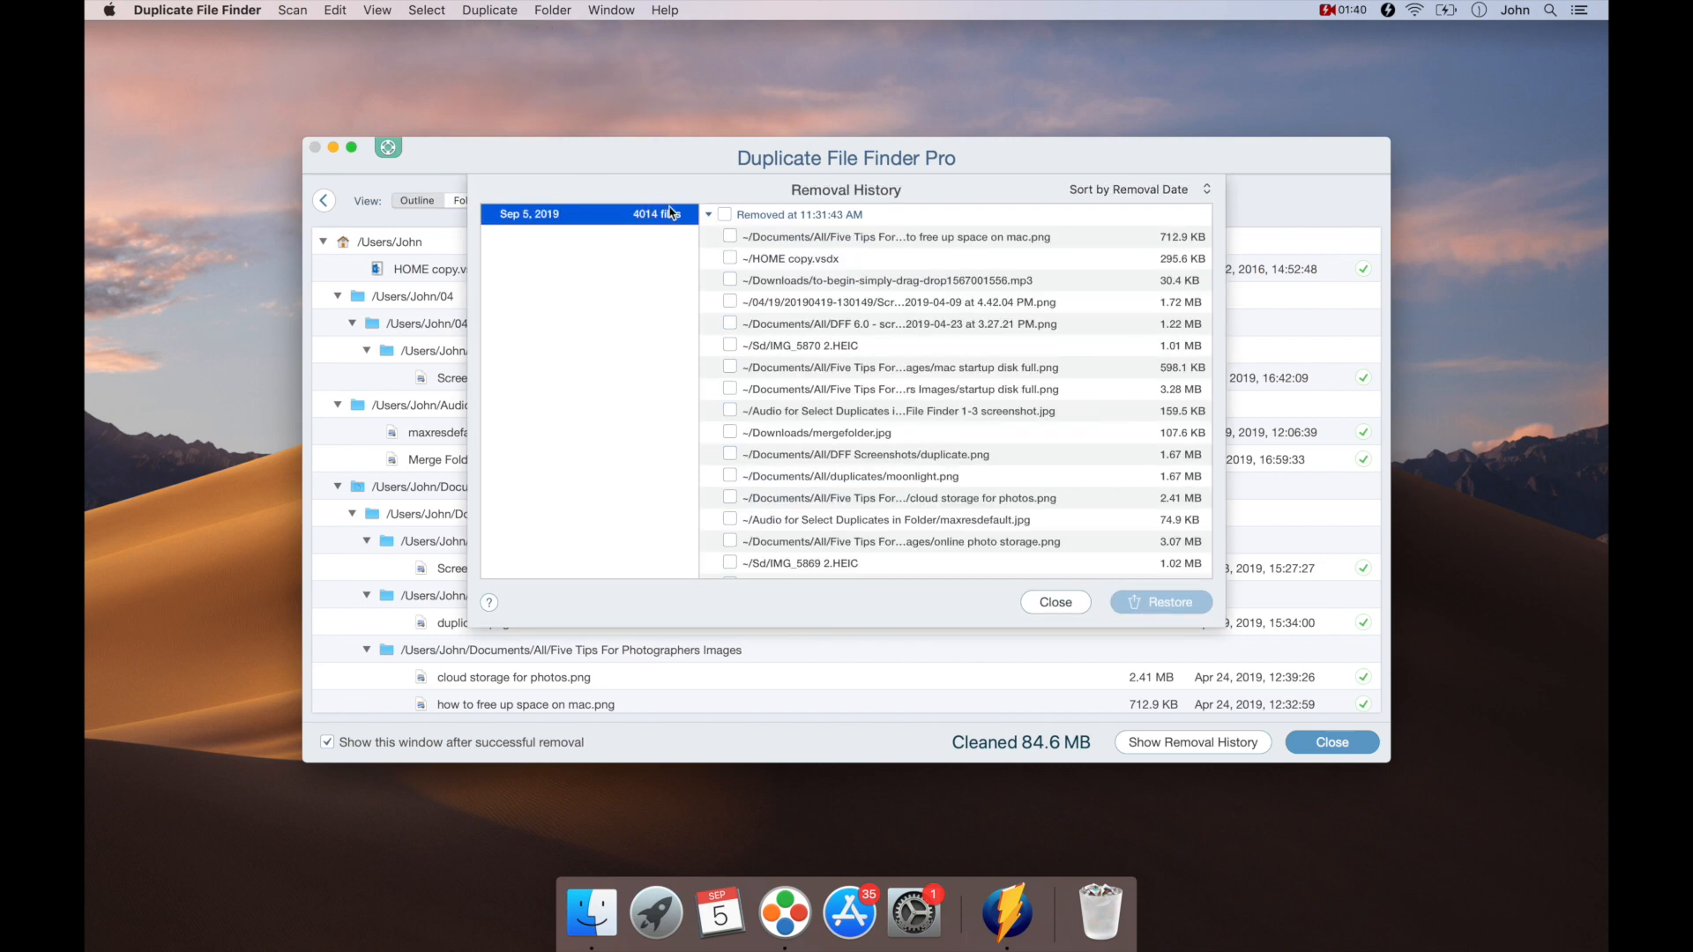
pyautogui.click(723, 213)
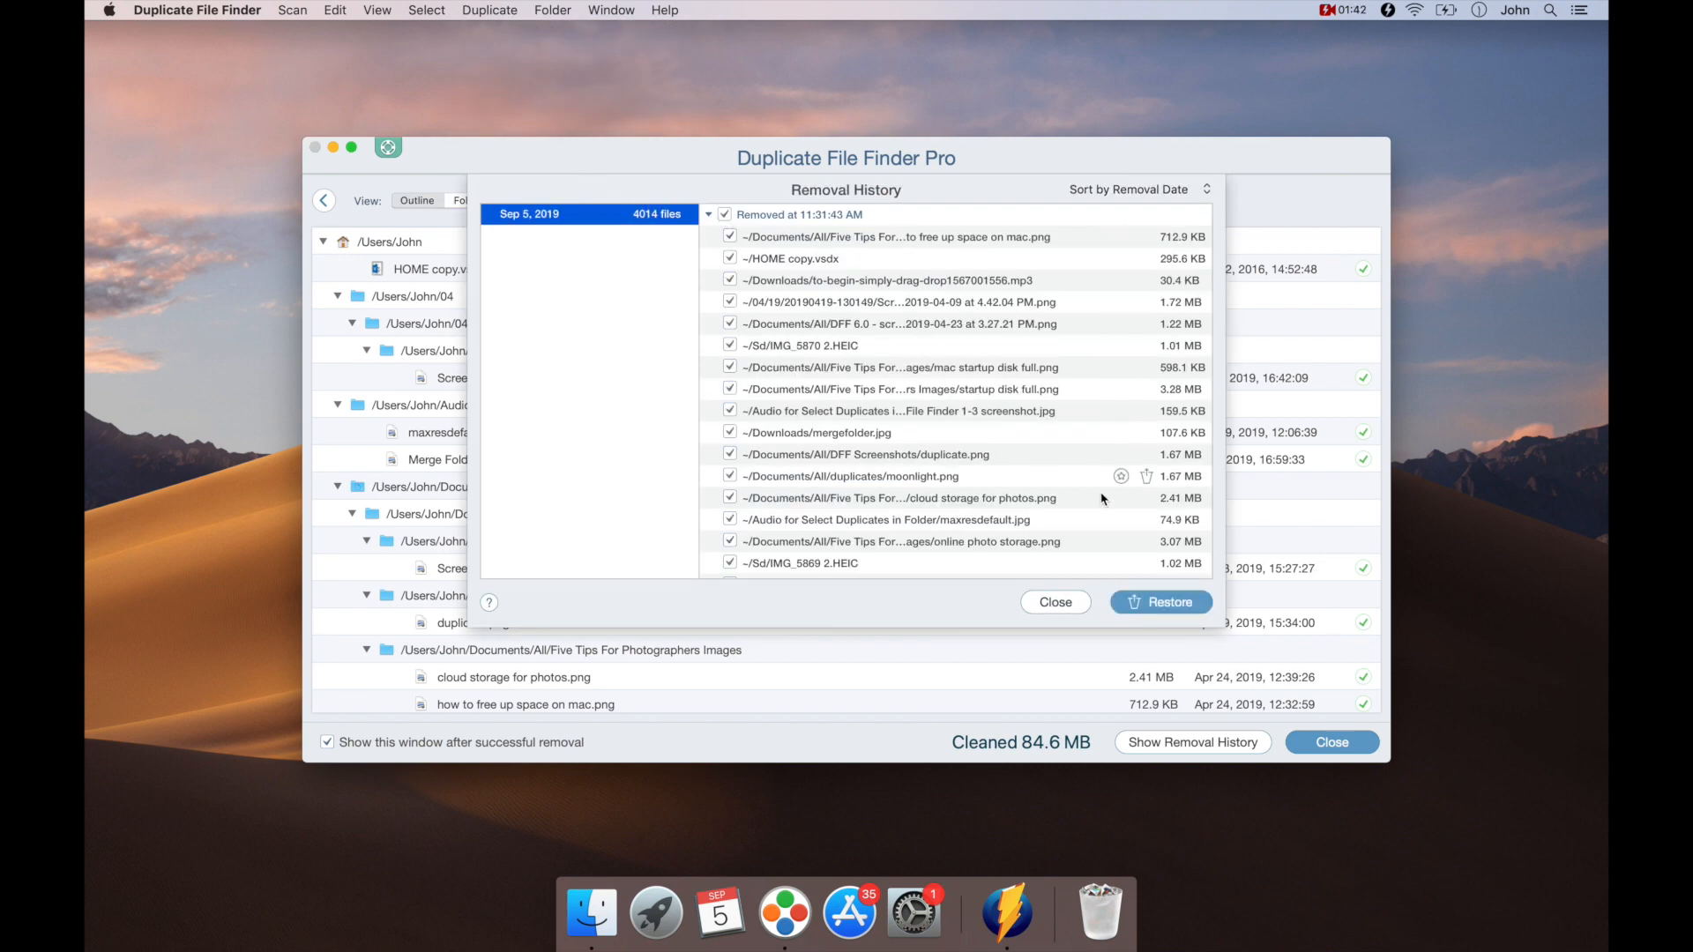